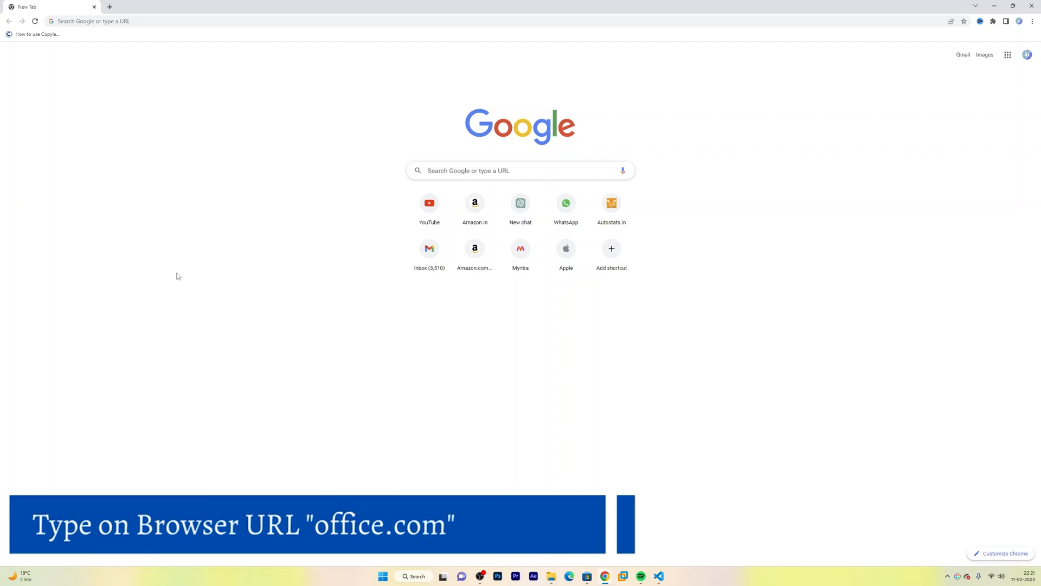
# Navigate the browser to office.com to reach the Microsoft 365 home page.
pyautogui.click(93, 20)
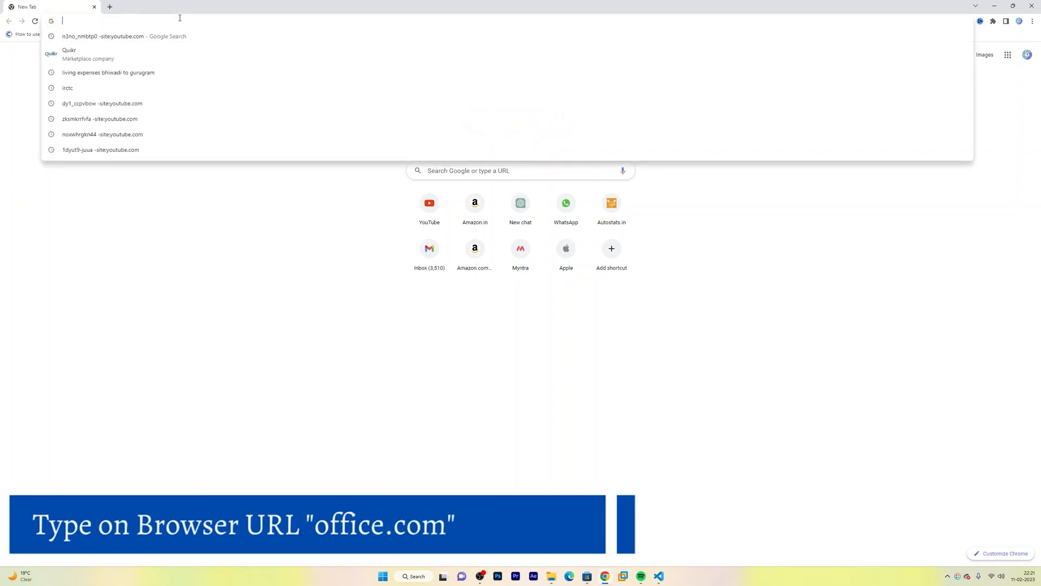
pyautogui.write('office.com')
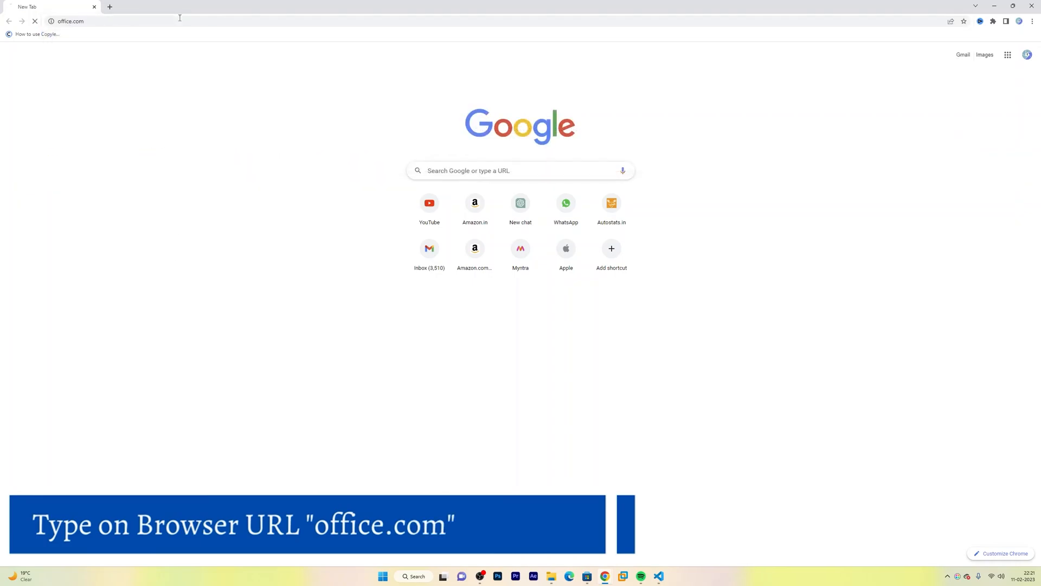
pyautogui.press('Enter')
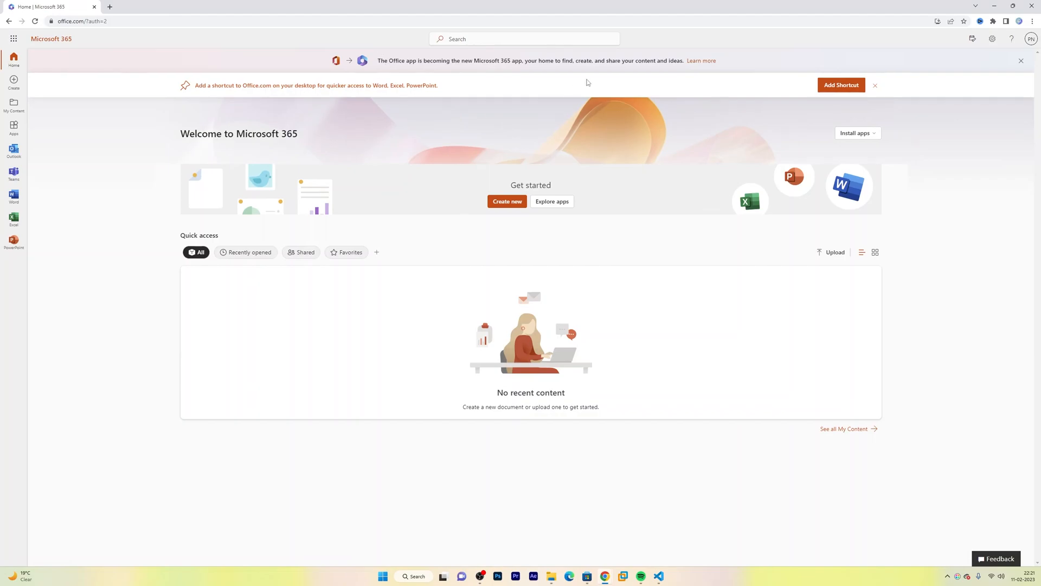
pyautogui.moveTo(930, 97)
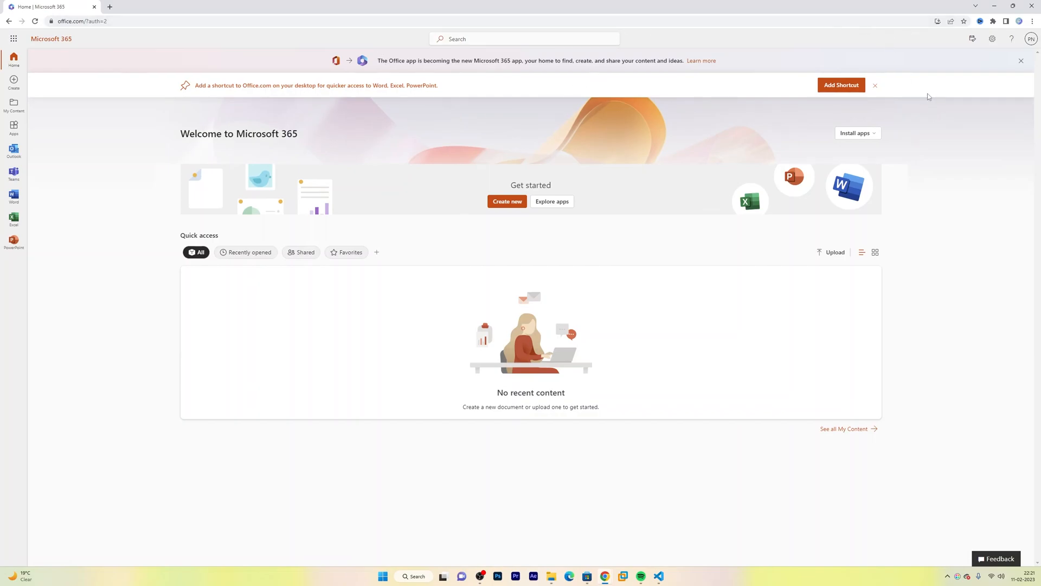
# Close the 'Add a shortcut to Office.com' desktop shortcut banner.
pyautogui.click(875, 85)
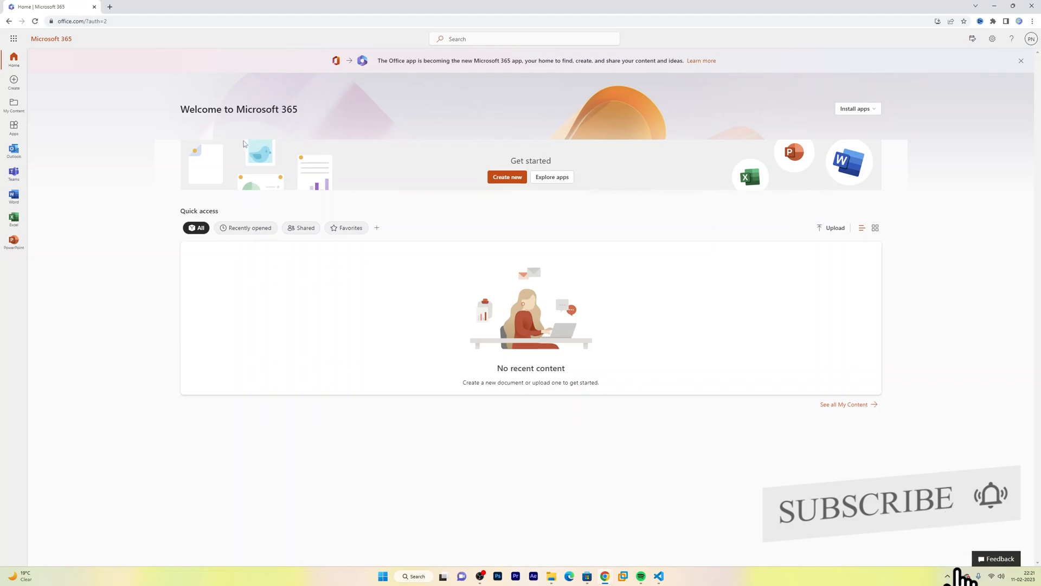
pyautogui.moveTo(135, 120)
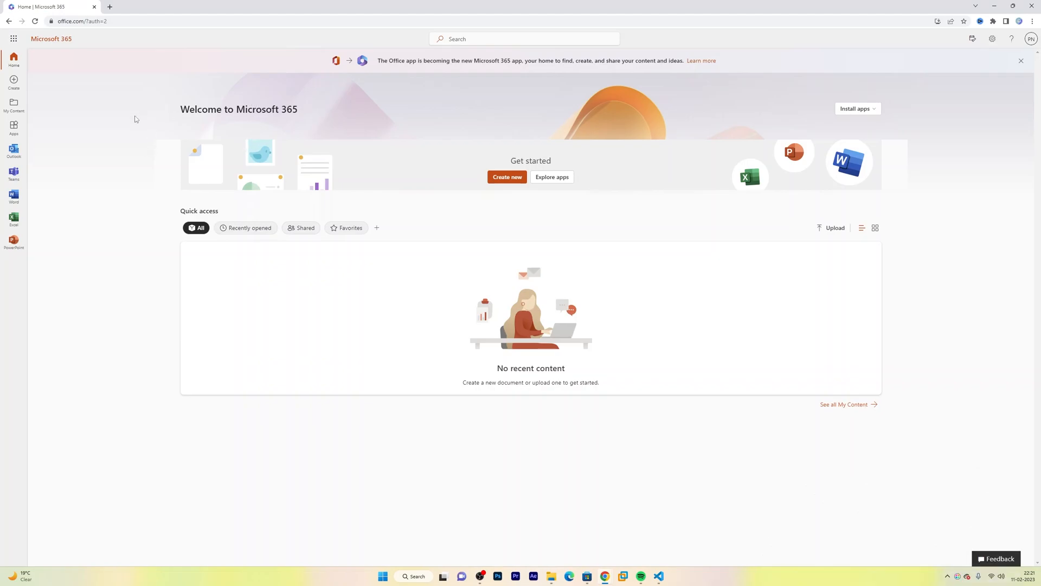
pyautogui.moveTo(146, 158)
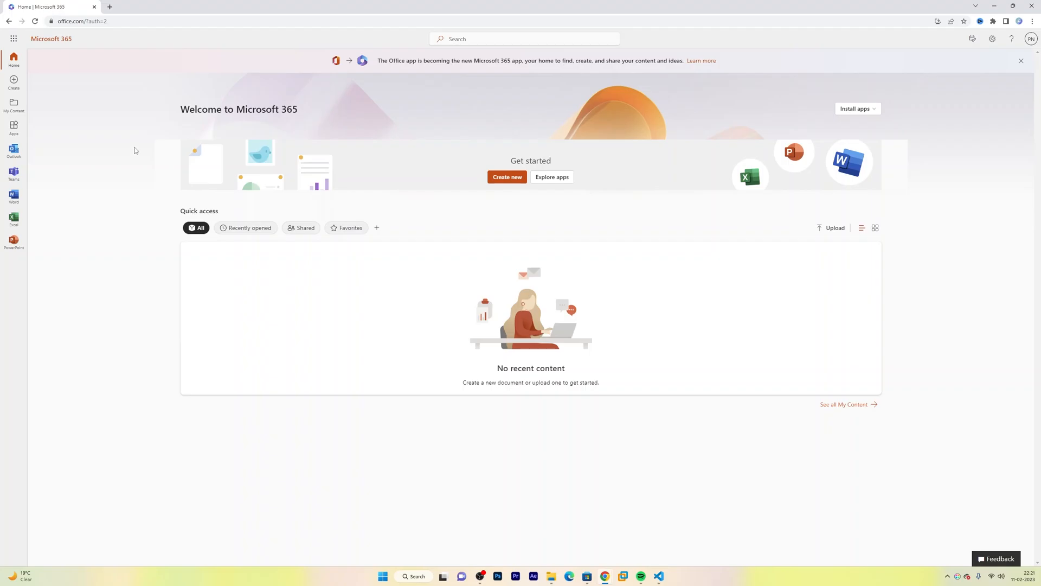
pyautogui.moveTo(614, 119)
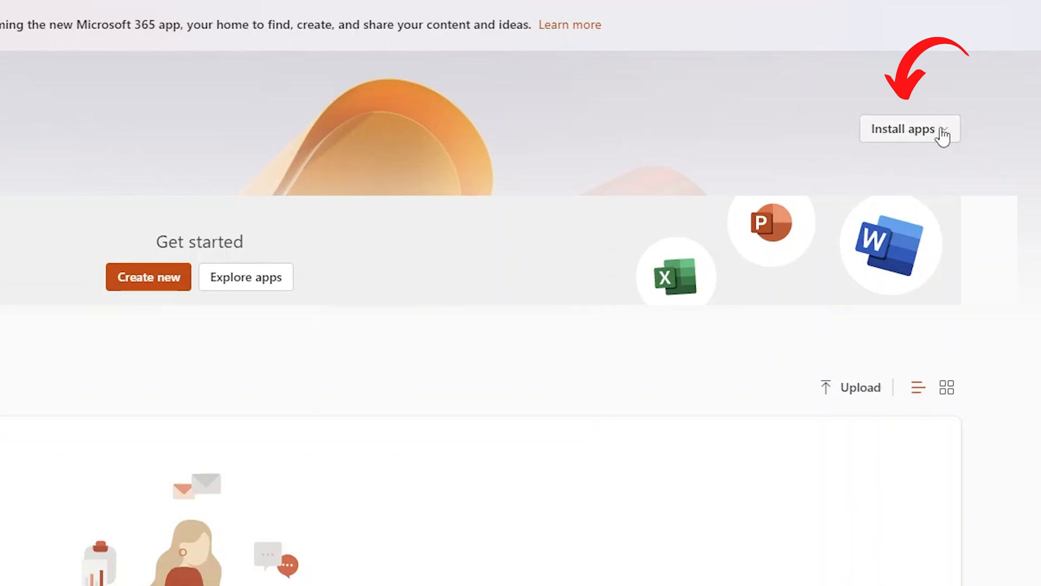
# Choose Microsoft 365 apps from Install apps to start the OfficeSetup.exe download.
pyautogui.click(909, 129)
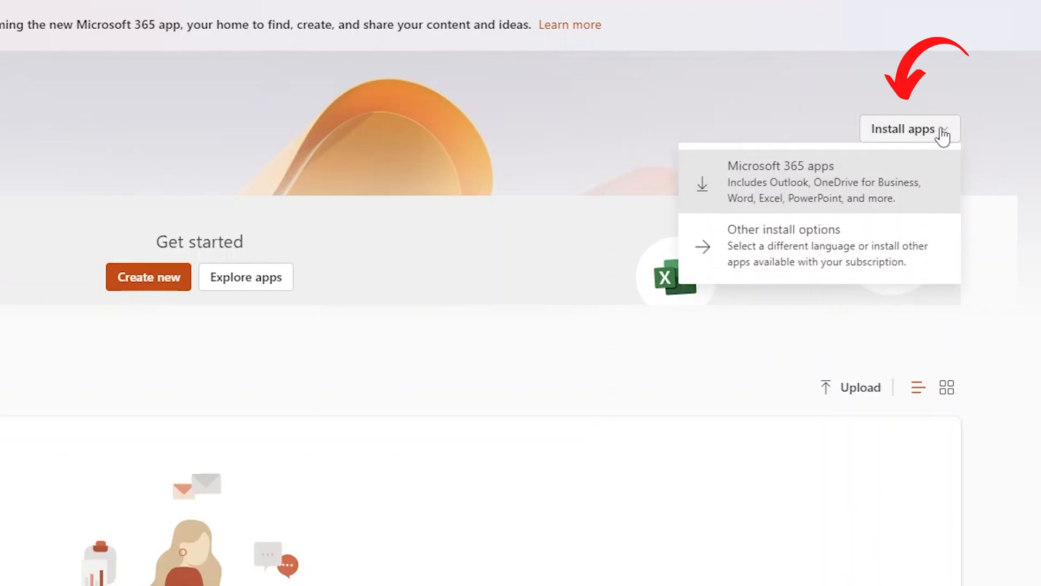
pyautogui.moveTo(815, 167)
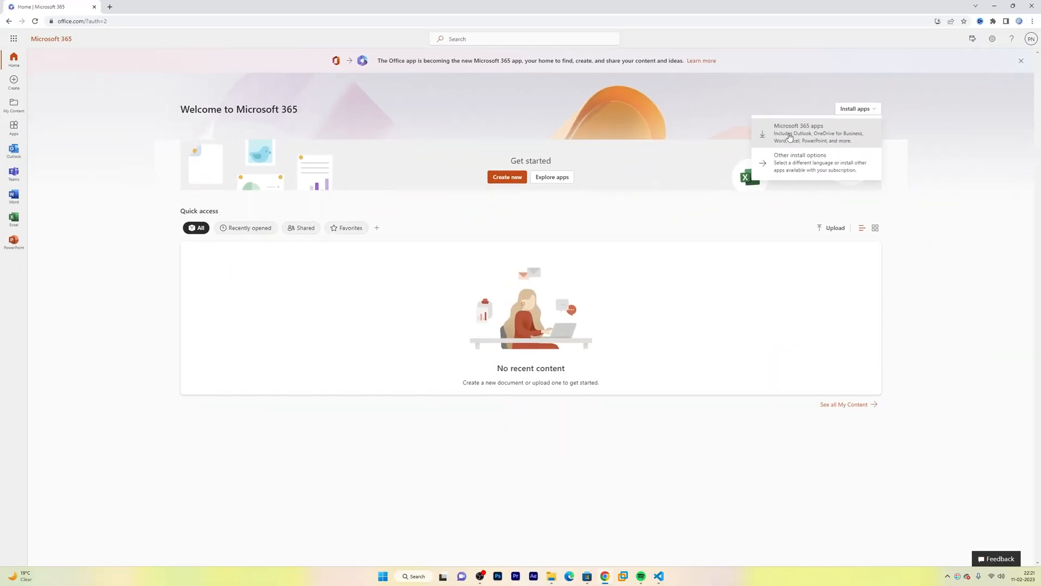
pyautogui.click(799, 132)
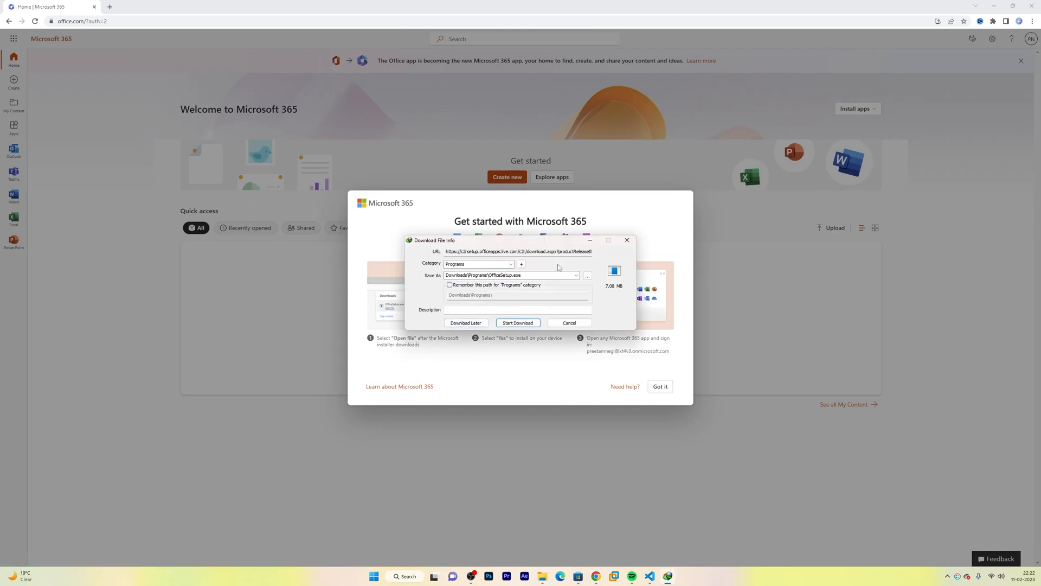
# Start the download so OfficeSetup.exe runs and Office begins downloading.
pyautogui.click(517, 323)
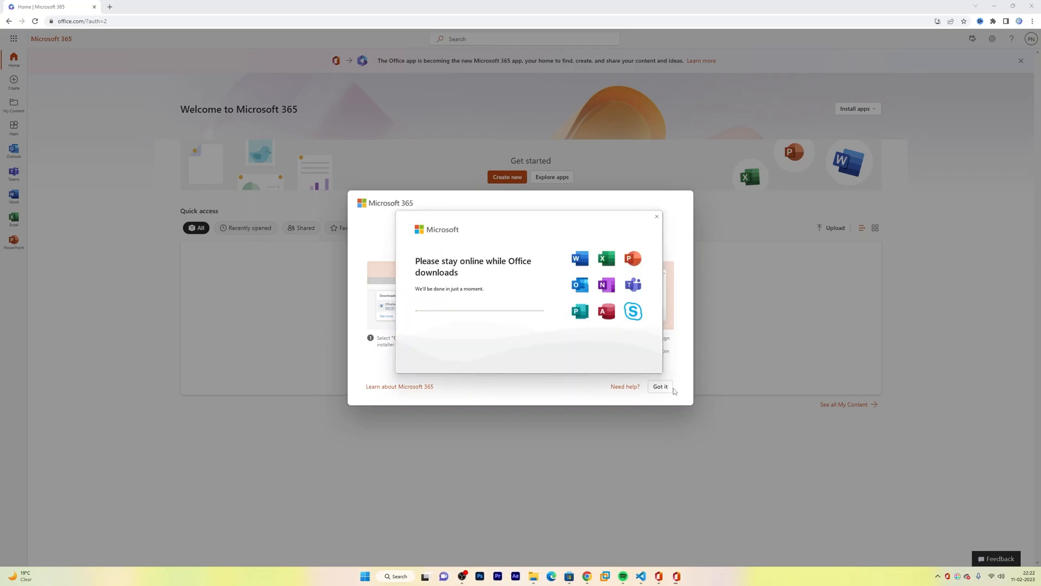
# Dismiss the getting-started instructions and bring the Office Installer progress window forward.
pyautogui.click(660, 386)
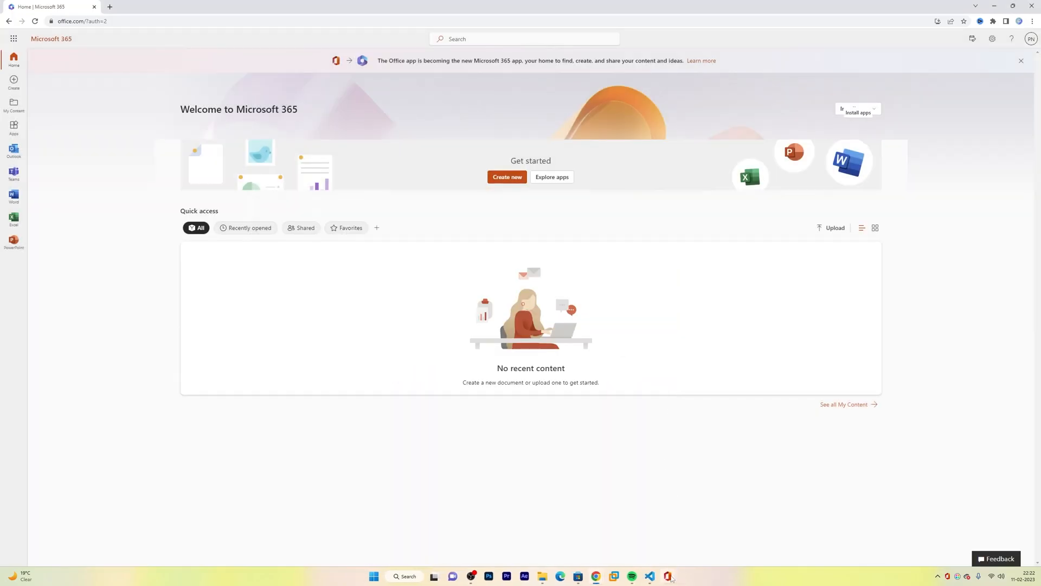
pyautogui.click(857, 108)
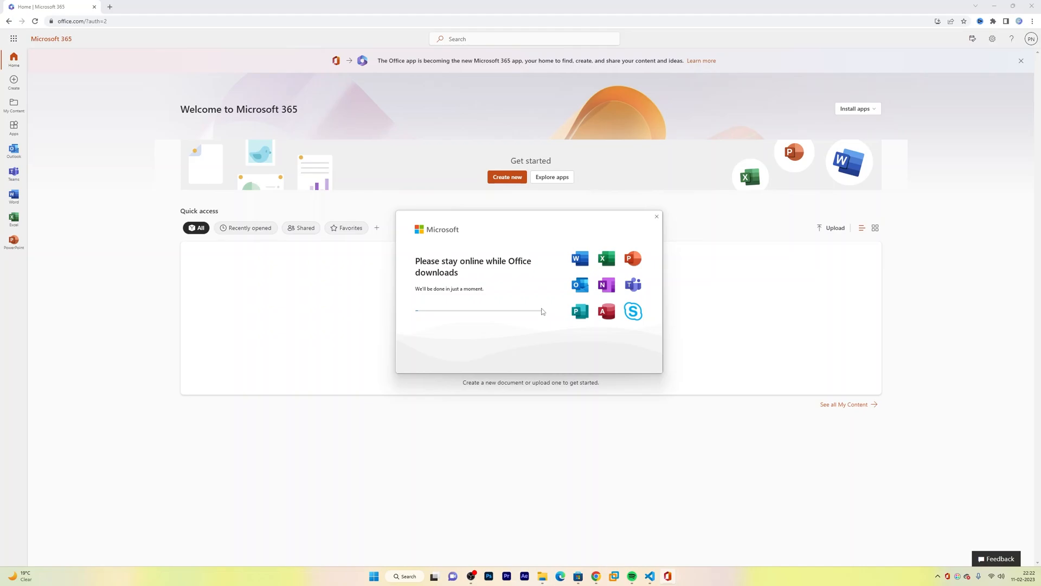
pyautogui.moveTo(550, 307)
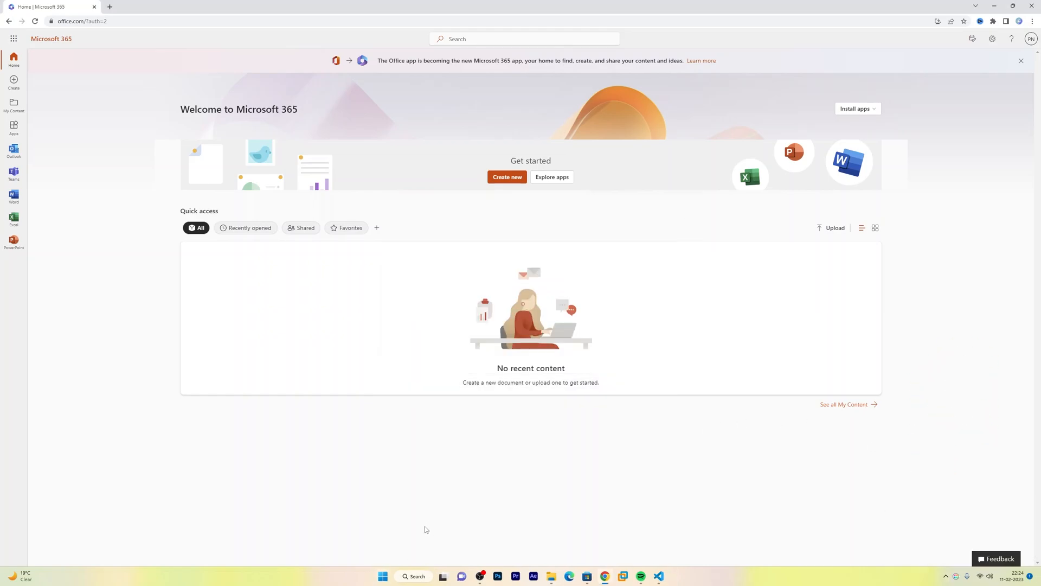
# Launch Excel from the taskbar and view its Account page showing the activated product.
pyautogui.click(382, 576)
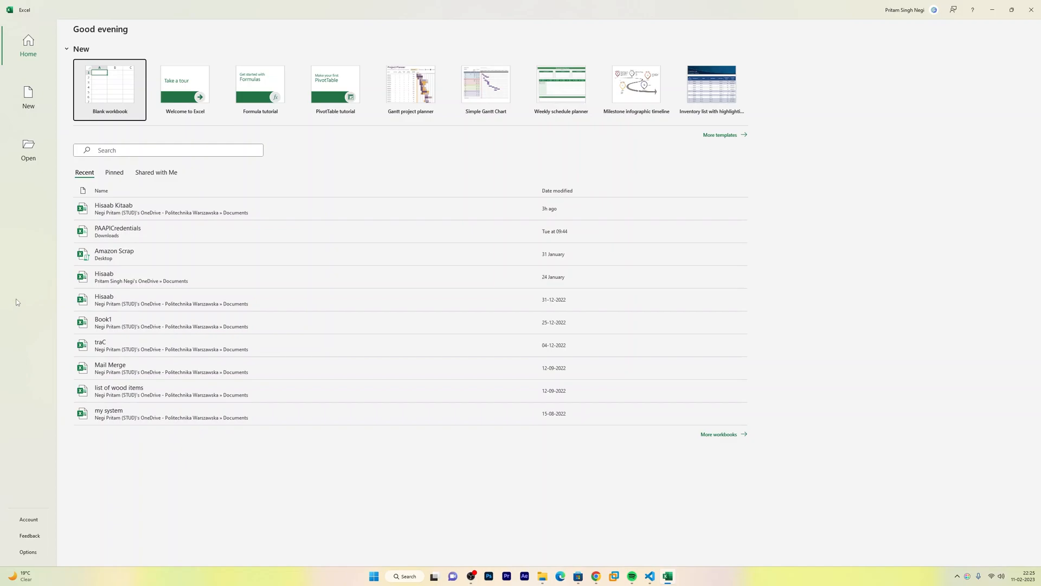
pyautogui.click(28, 520)
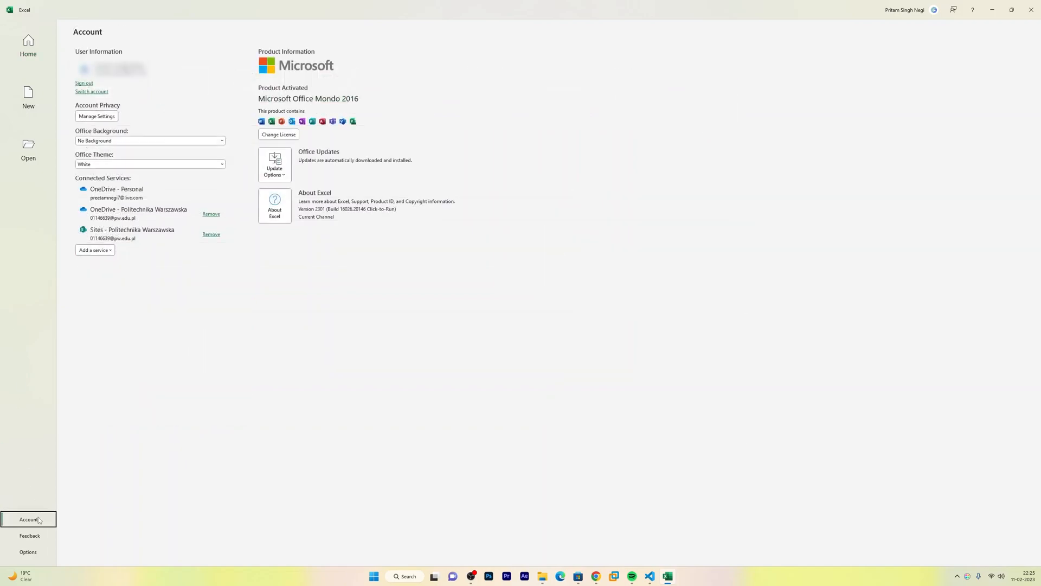
pyautogui.moveTo(302, 72)
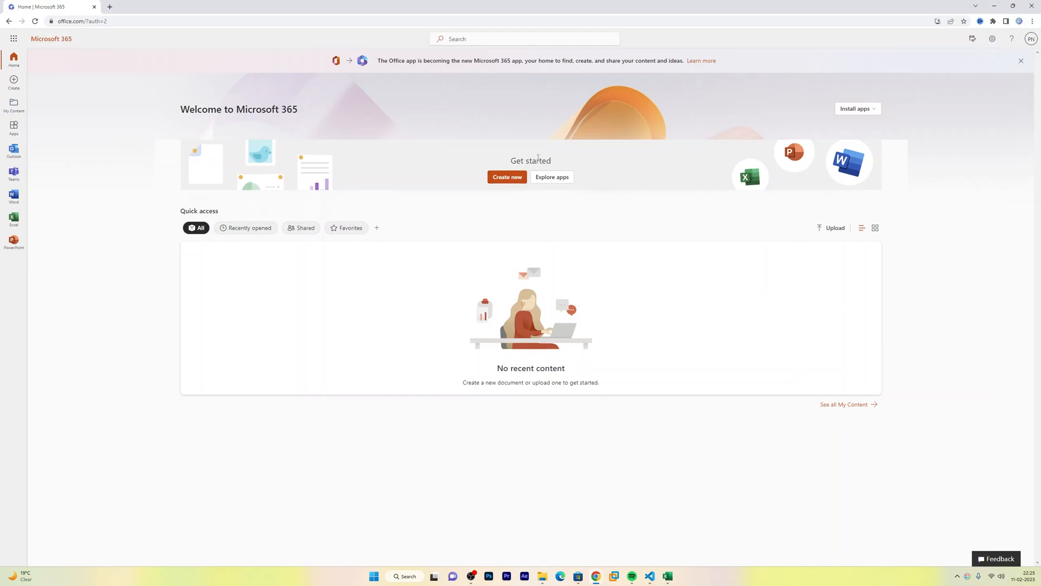
pyautogui.moveTo(131, 265)
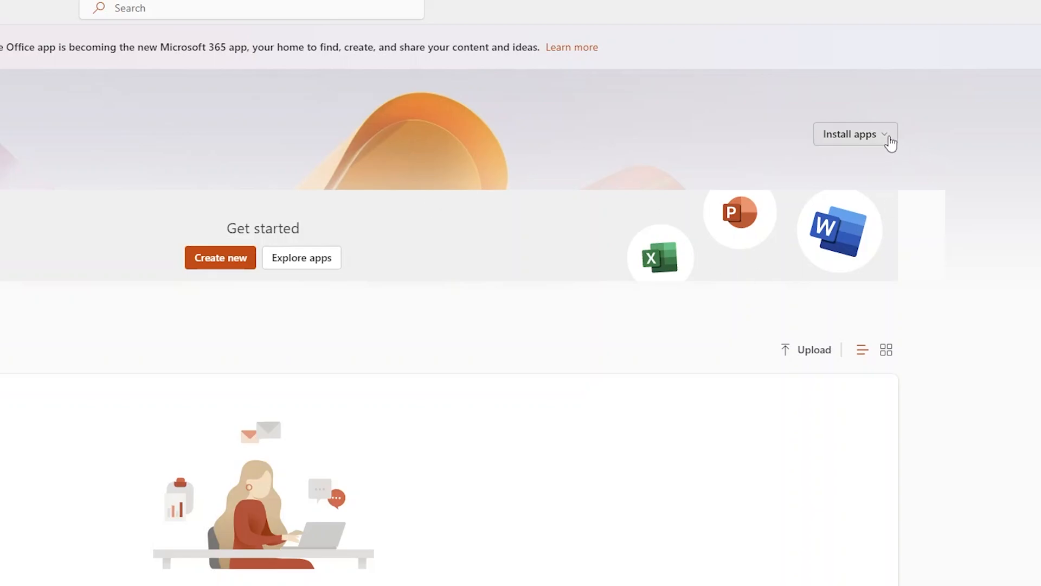
# Choose Other install options from Install apps to reach the My account portal.
pyautogui.click(854, 135)
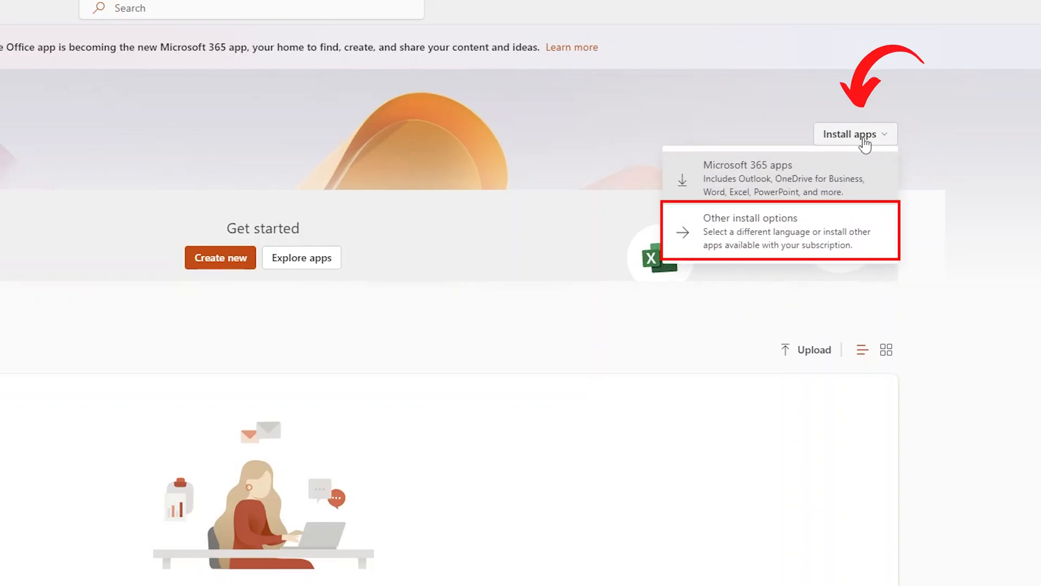
pyautogui.moveTo(763, 237)
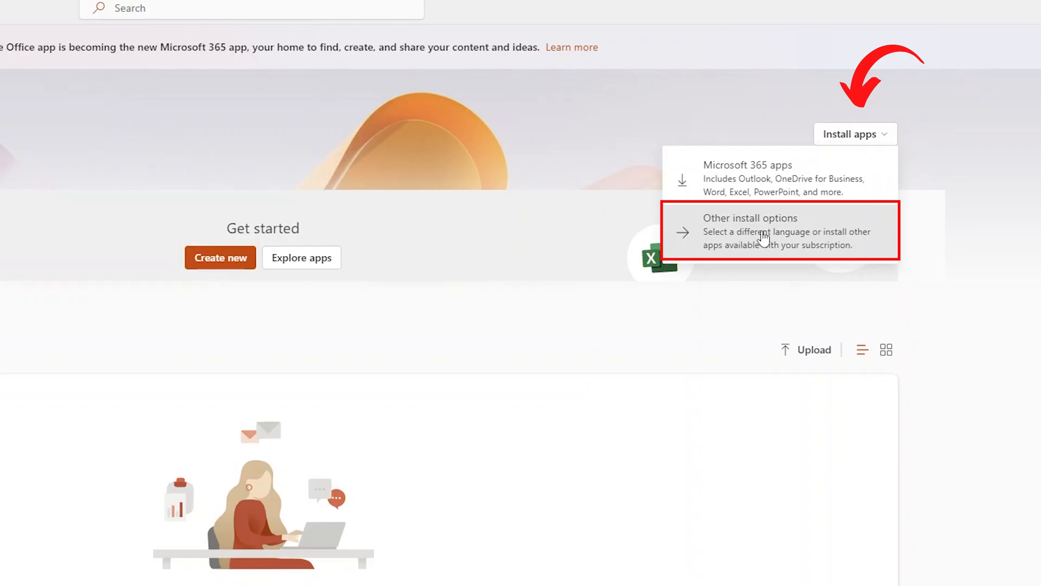
pyautogui.click(780, 230)
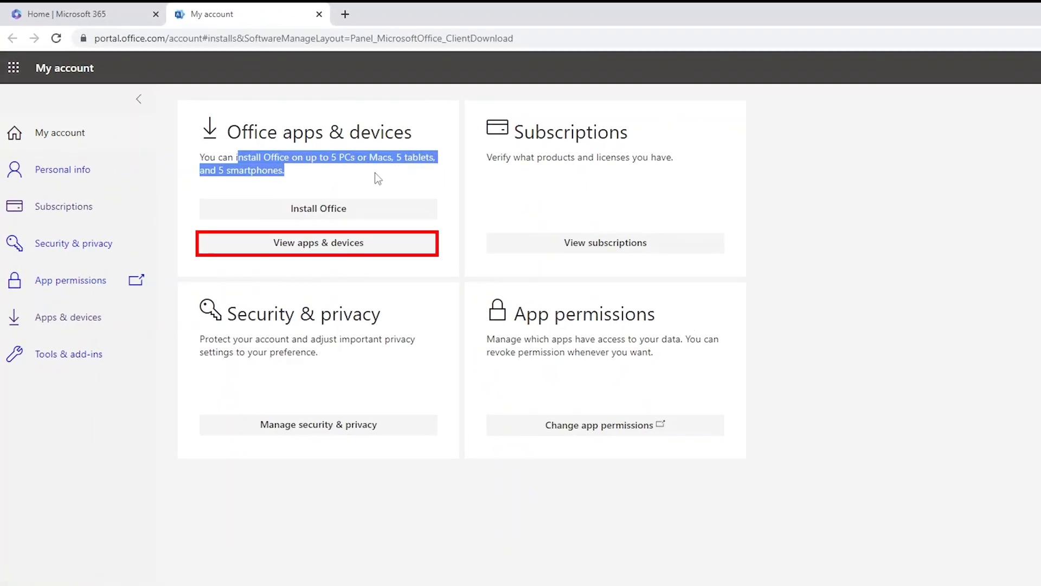
# View the Apps & devices page listing Office and Skype for Business installs.
pyautogui.click(318, 242)
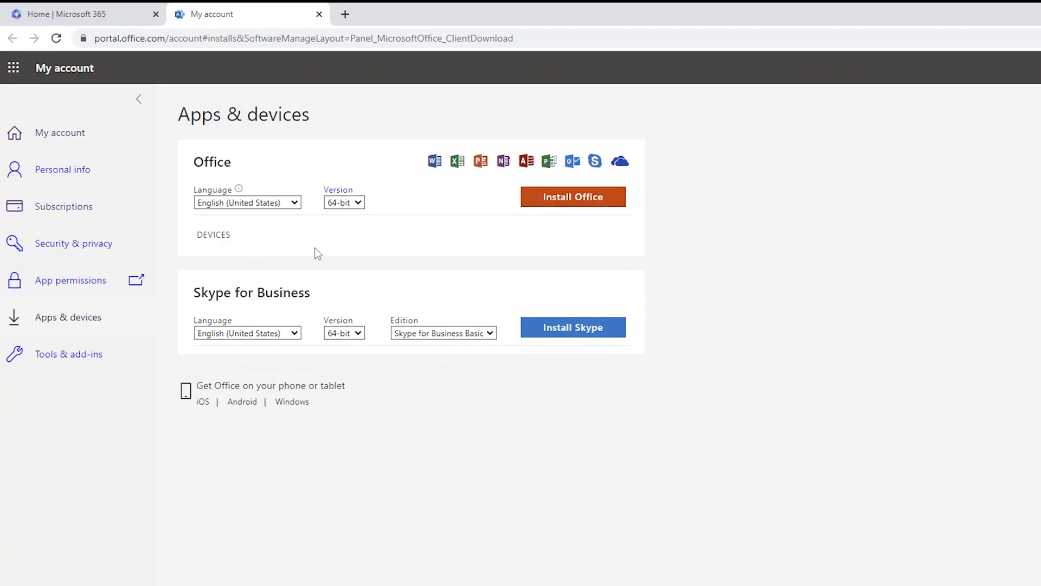
pyautogui.moveTo(341, 270)
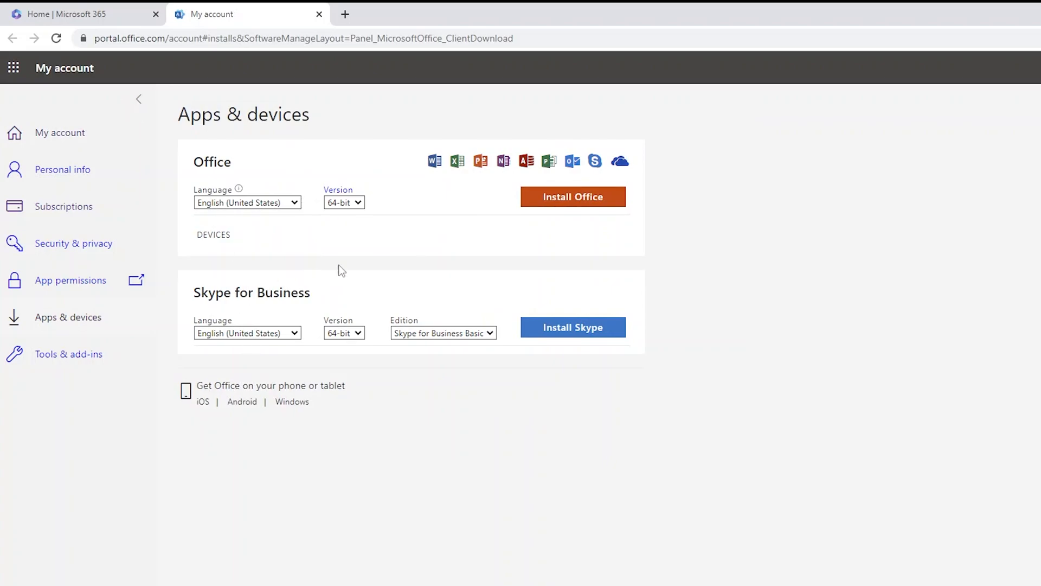
pyautogui.moveTo(376, 282)
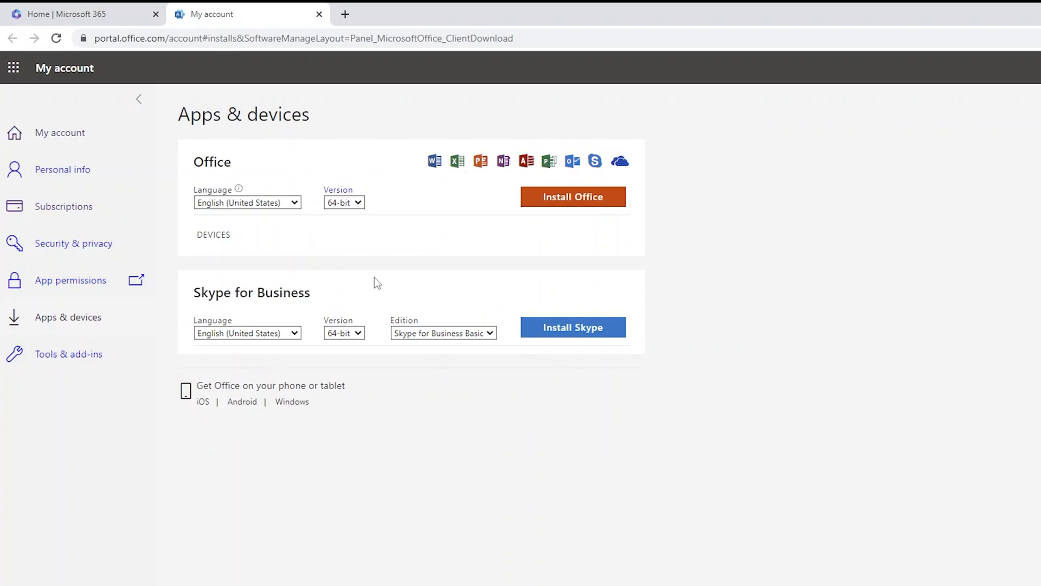
pyautogui.moveTo(401, 450)
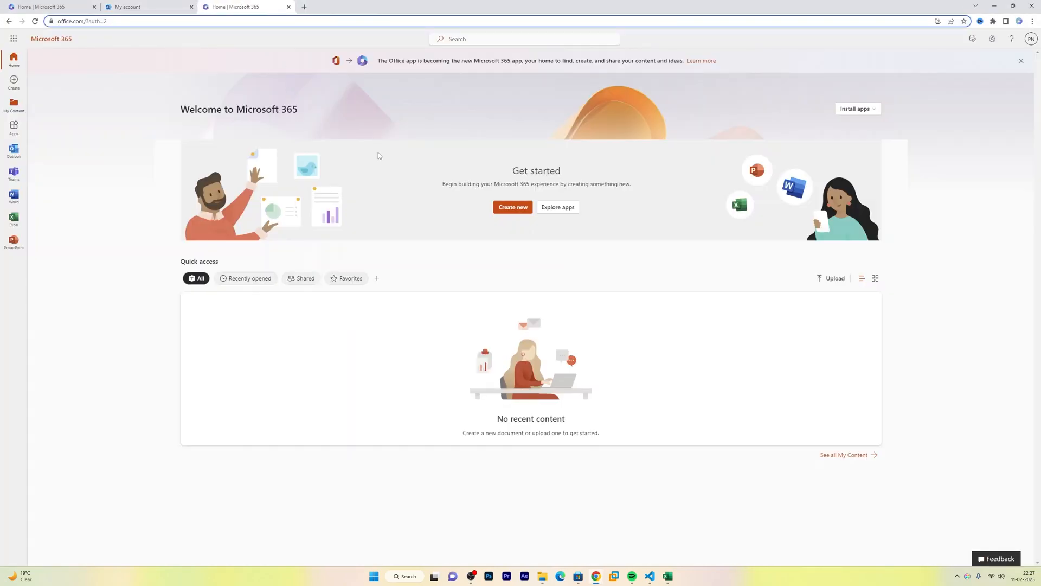
pyautogui.moveTo(946, 337)
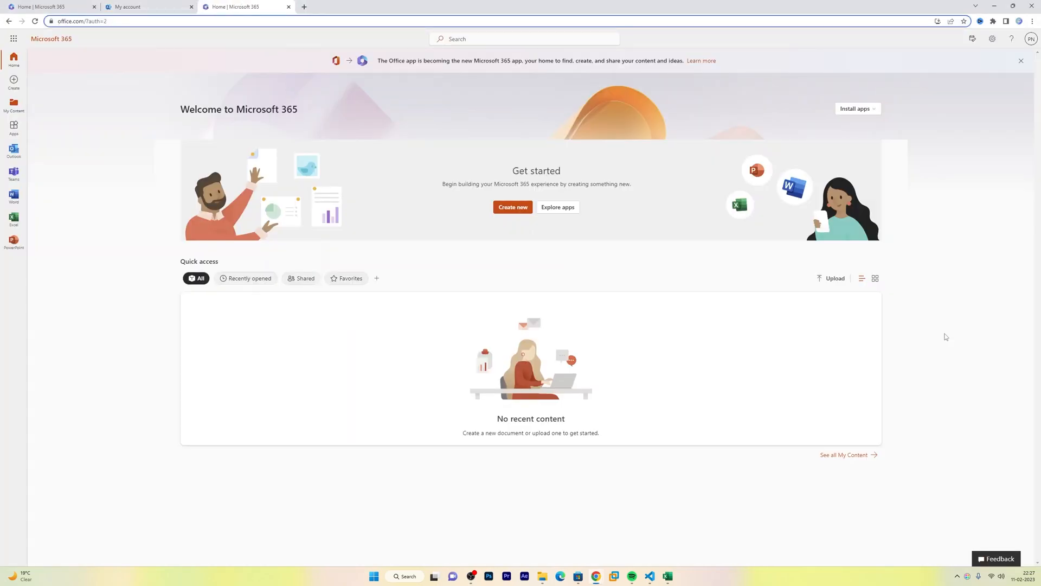